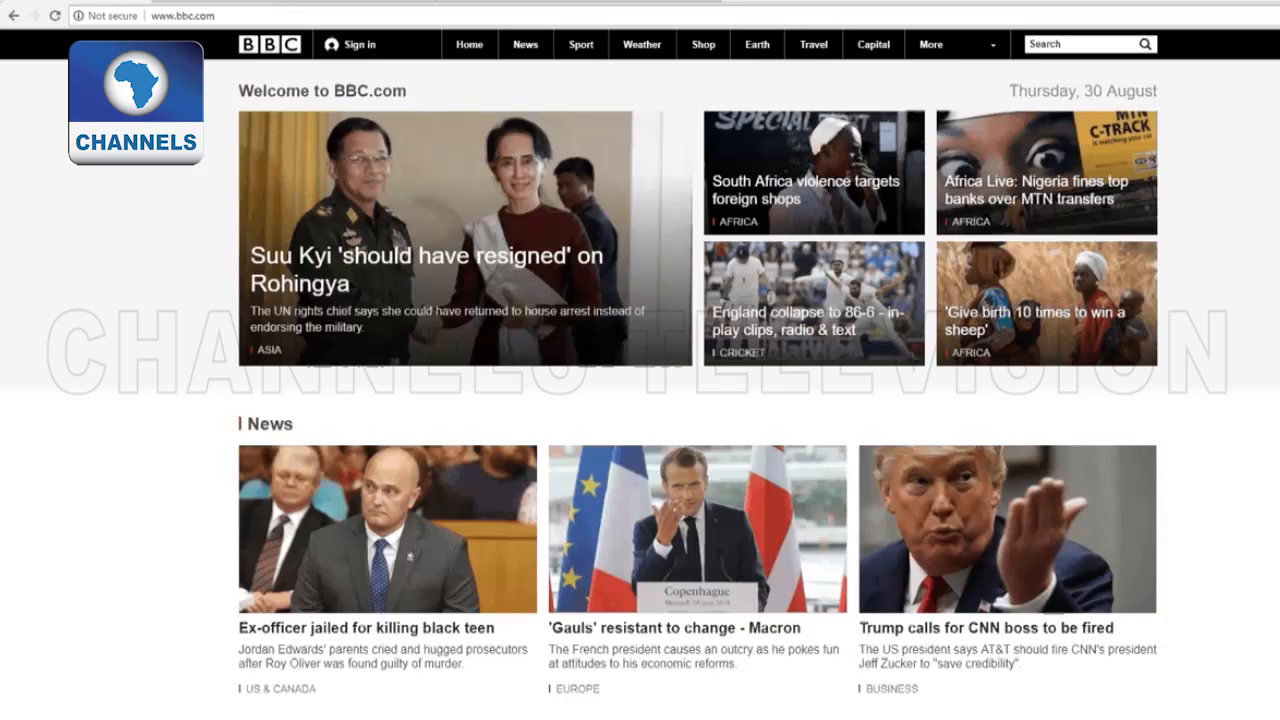
Scroll the BBC homepage past News to the Sport headlines and Lagos weather forecast.
{"action": "scroll", "scroll_direction": "down", "scroll_amount": 3}
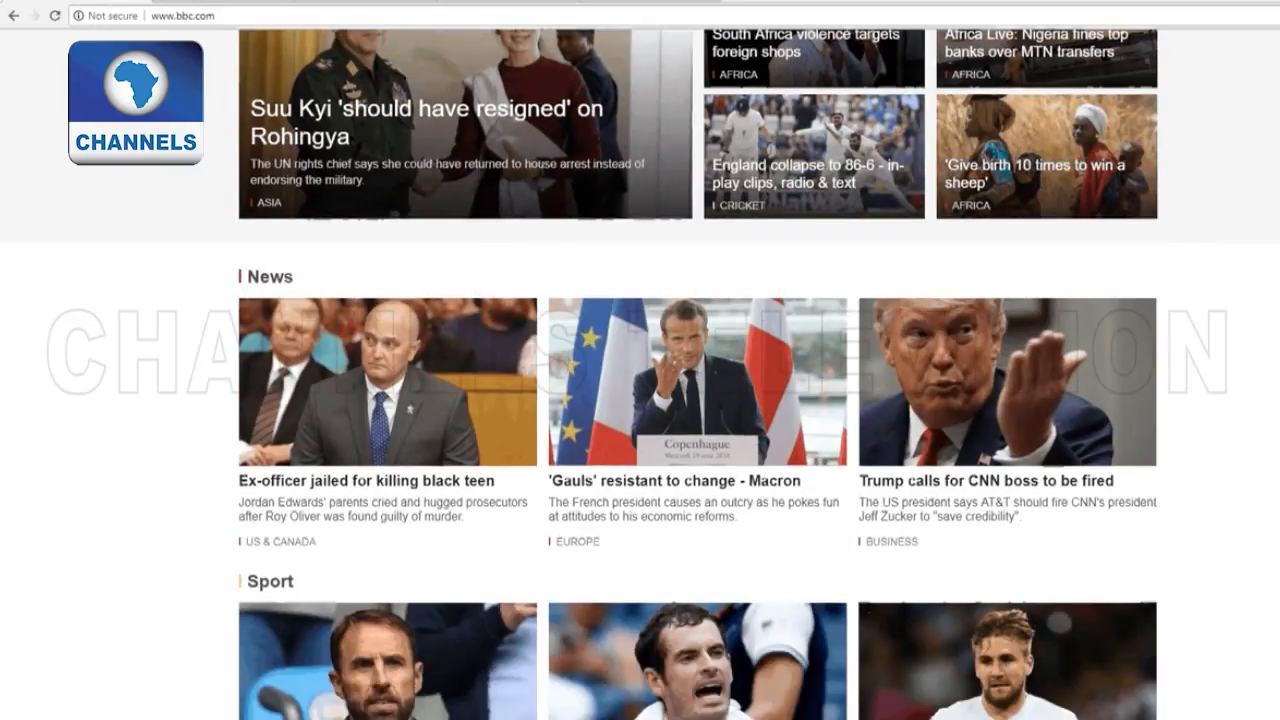
{"action": "scroll", "scroll_direction": "down", "scroll_amount": 3}
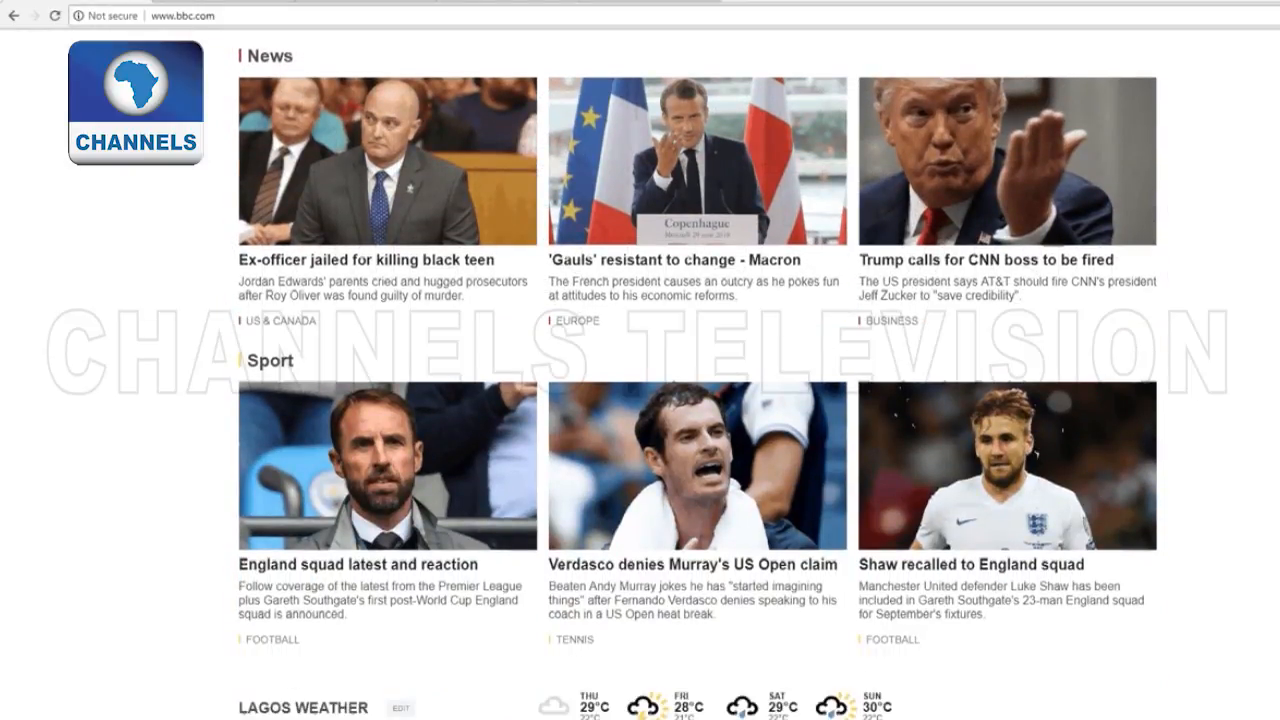
{"action": "scroll", "scroll_direction": "down", "scroll_amount": 3}
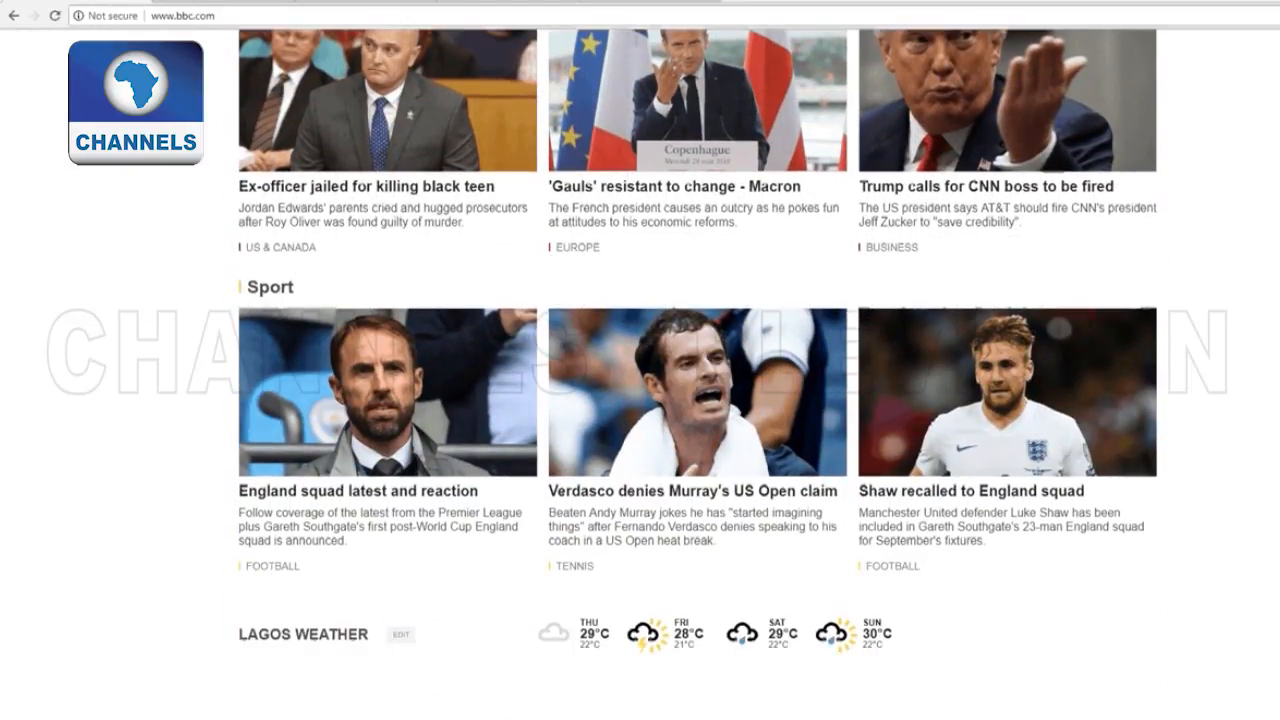
{"action": "scroll", "scroll_direction": "down", "scroll_amount": 3}
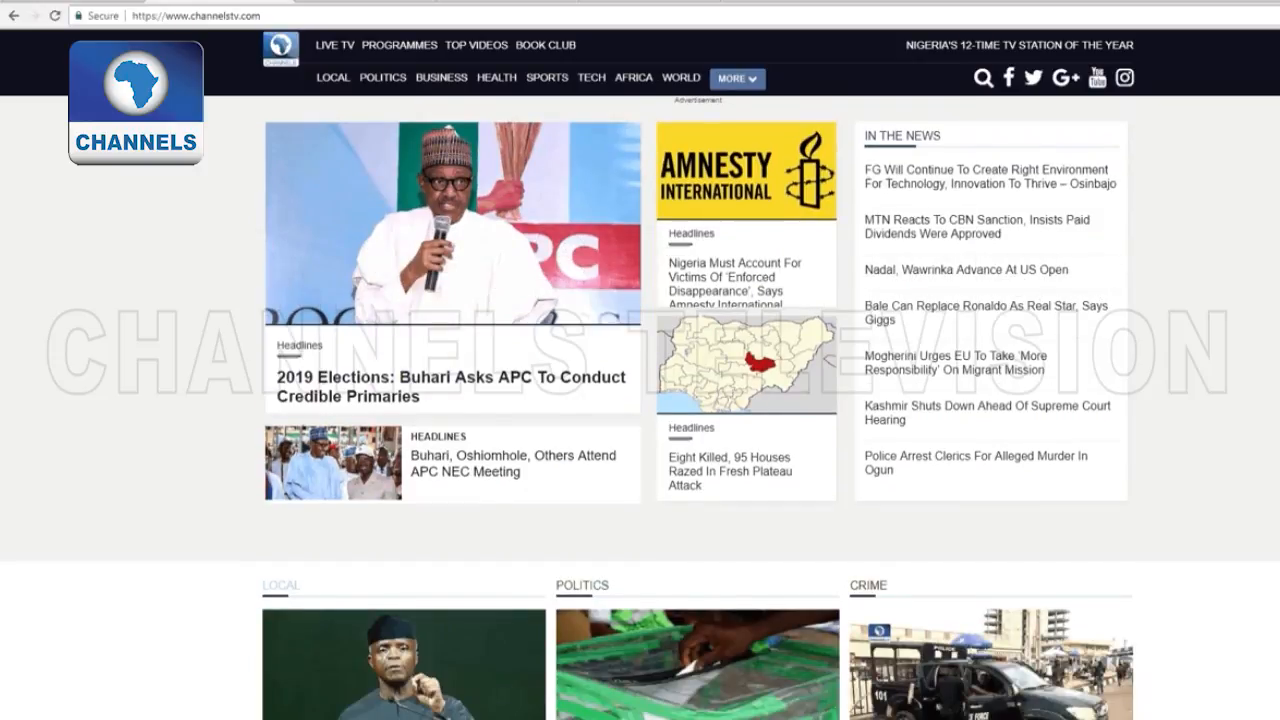
Scroll channelstv.com past Local, Politics, Crime and Sports to In Pictures and Business.
{"action": "scroll", "scroll_direction": "down", "scroll_amount": 3}
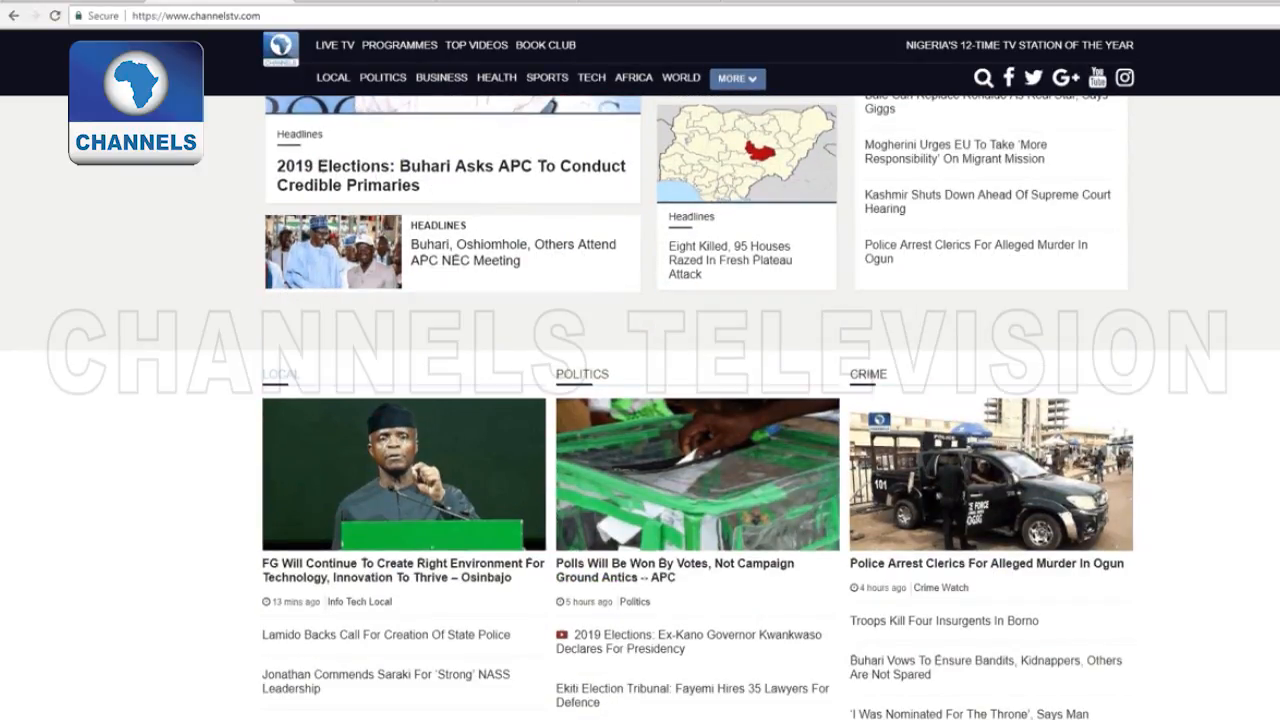
{"action": "scroll", "scroll_direction": "down", "scroll_amount": 3}
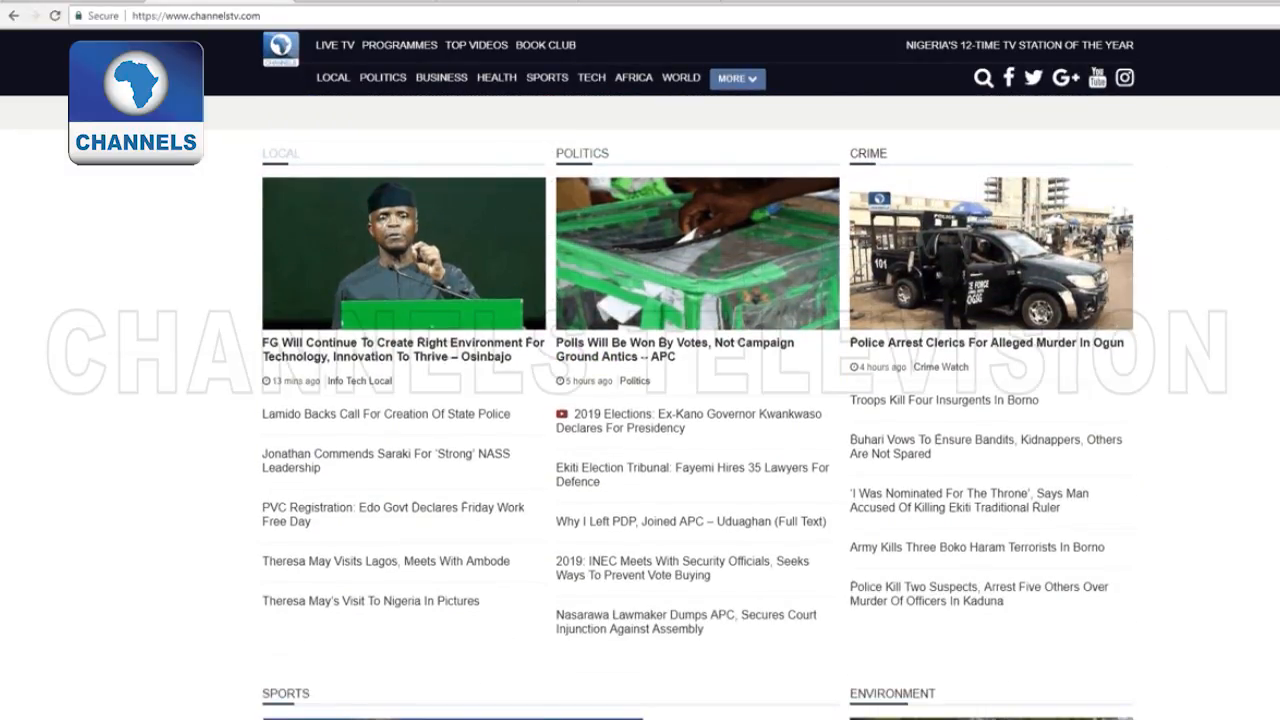
{"action": "scroll", "scroll_direction": "down", "scroll_amount": 3}
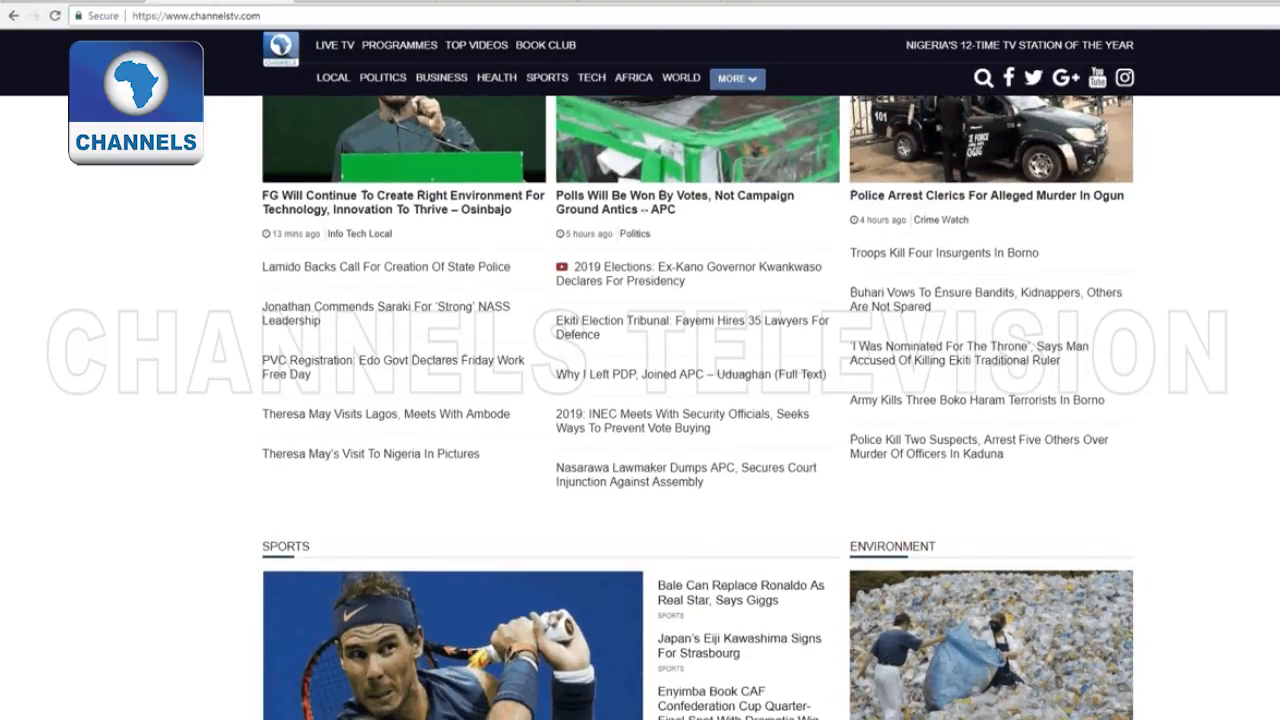
{"action": "scroll", "scroll_direction": "down", "scroll_amount": 3}
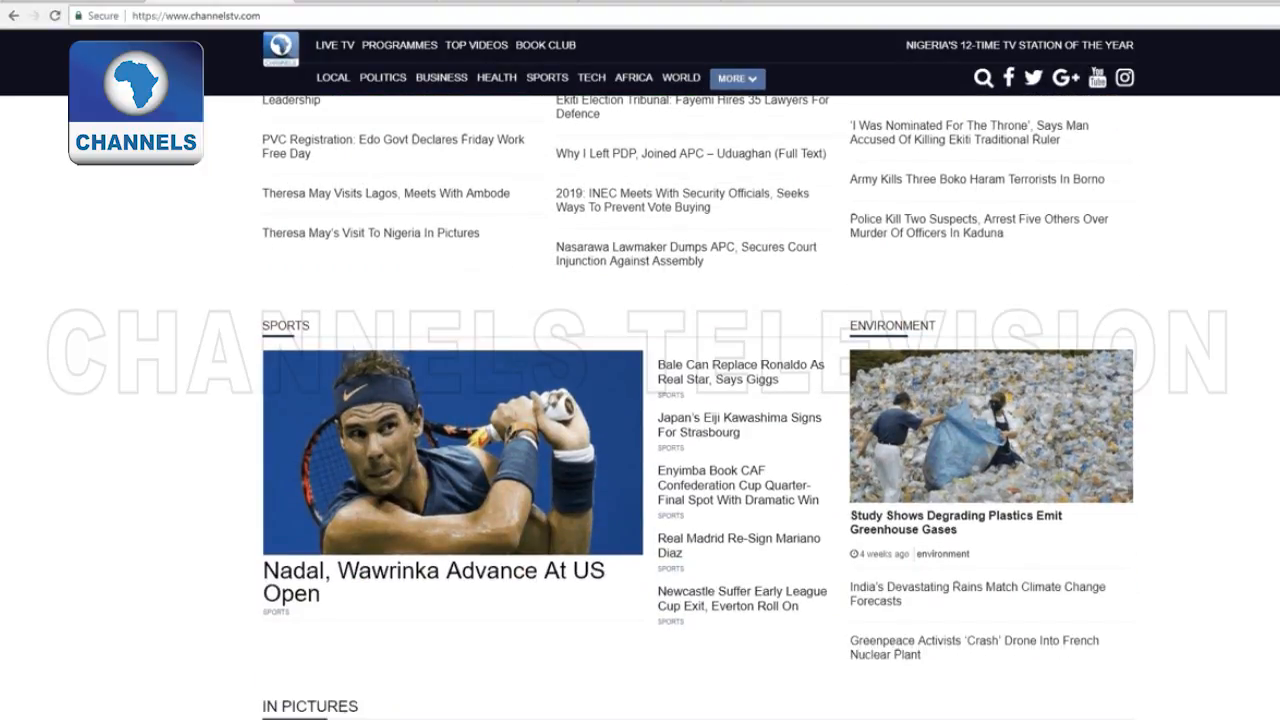
{"action": "scroll", "scroll_direction": "down", "scroll_amount": 3}
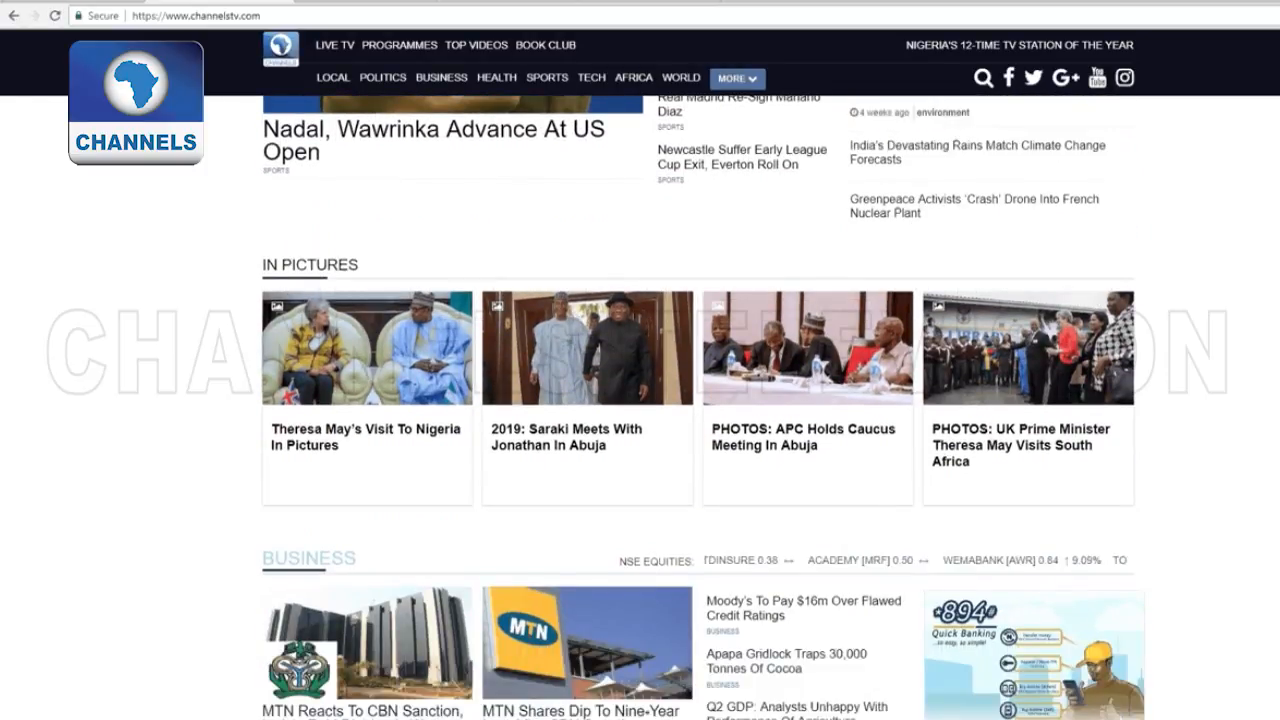
{"action": "scroll", "scroll_direction": "down", "scroll_amount": 3}
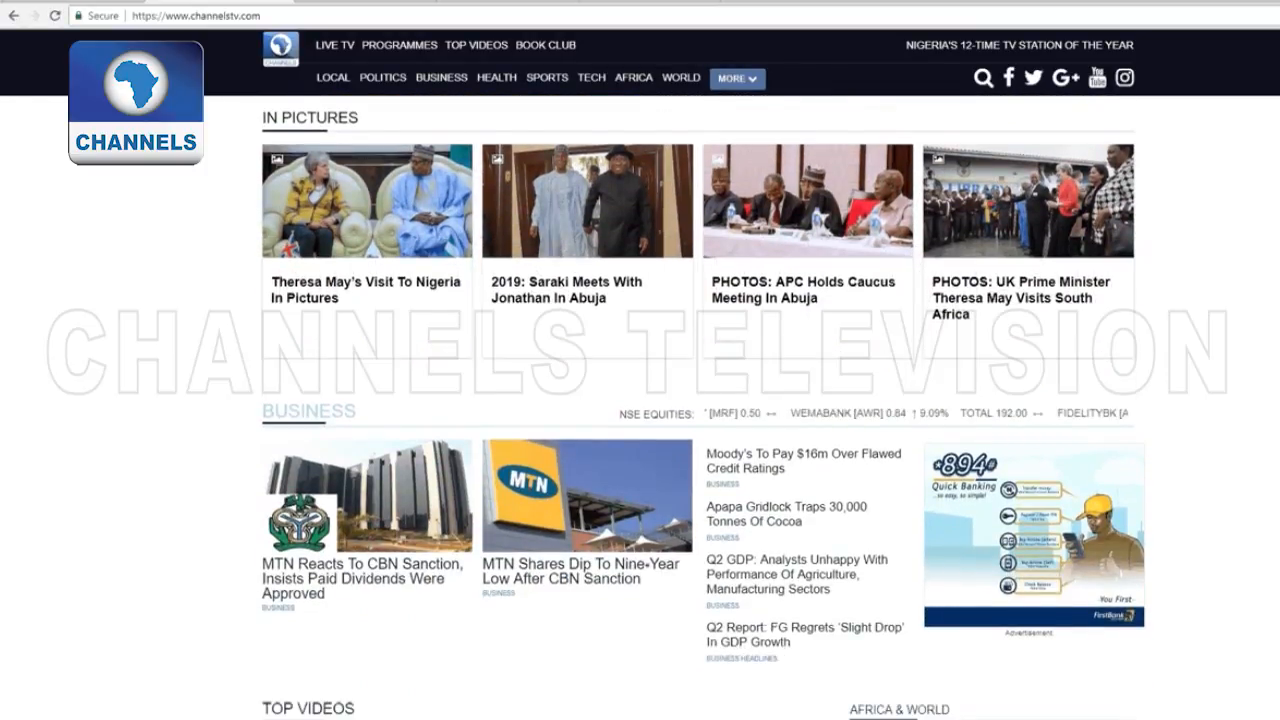
{"action": "scroll", "scroll_direction": "down", "scroll_amount": 3}
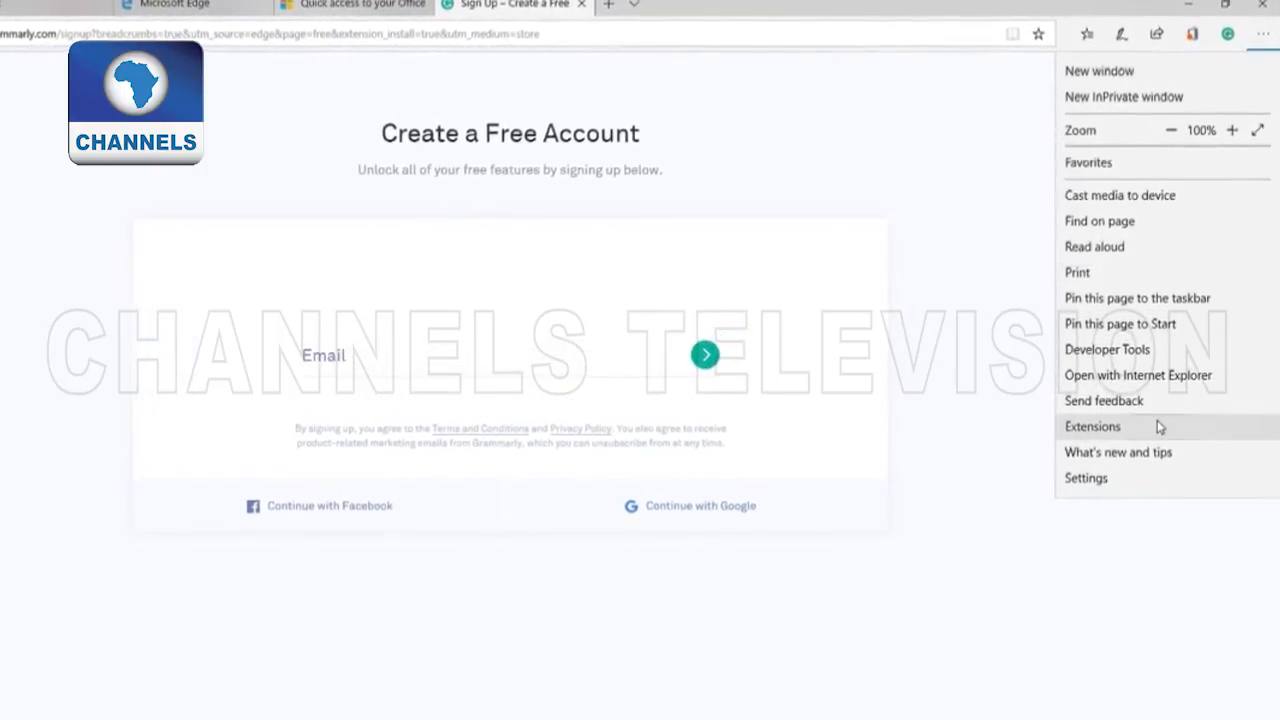
{"action": "left_click", "coordinate": [1092, 426]}
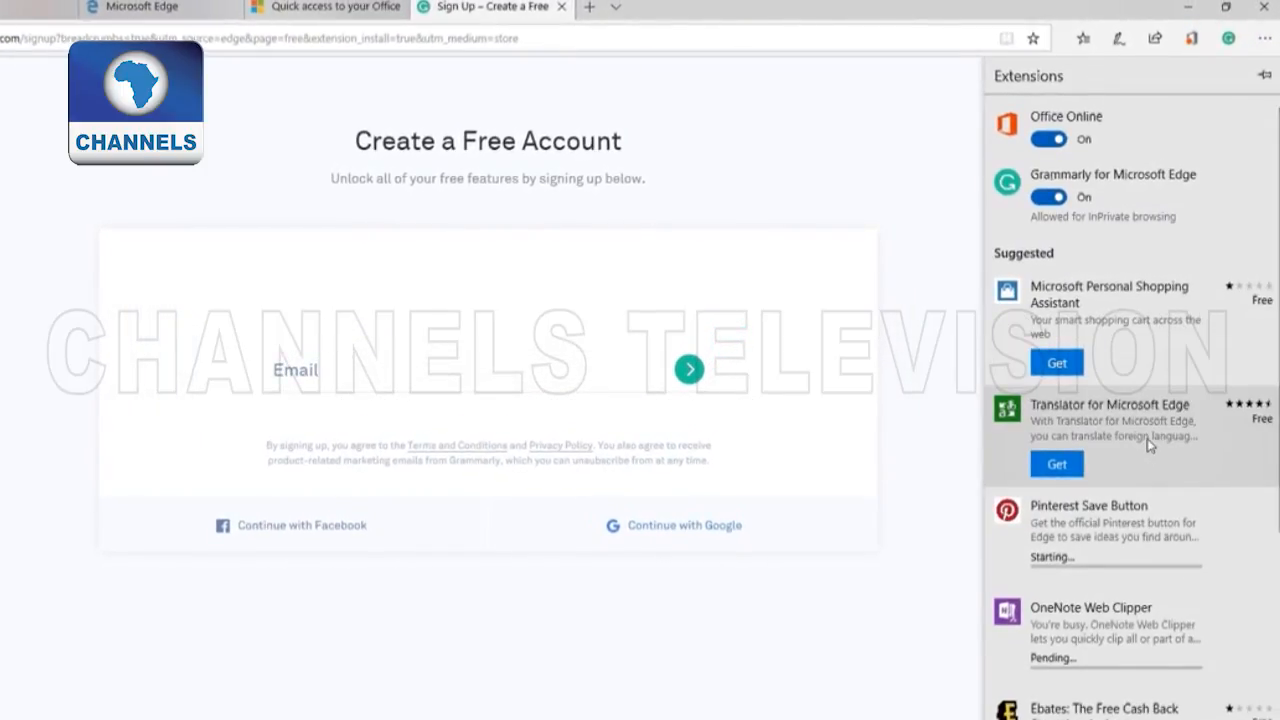
{"action": "mouse_move", "coordinate": [1165, 315]}
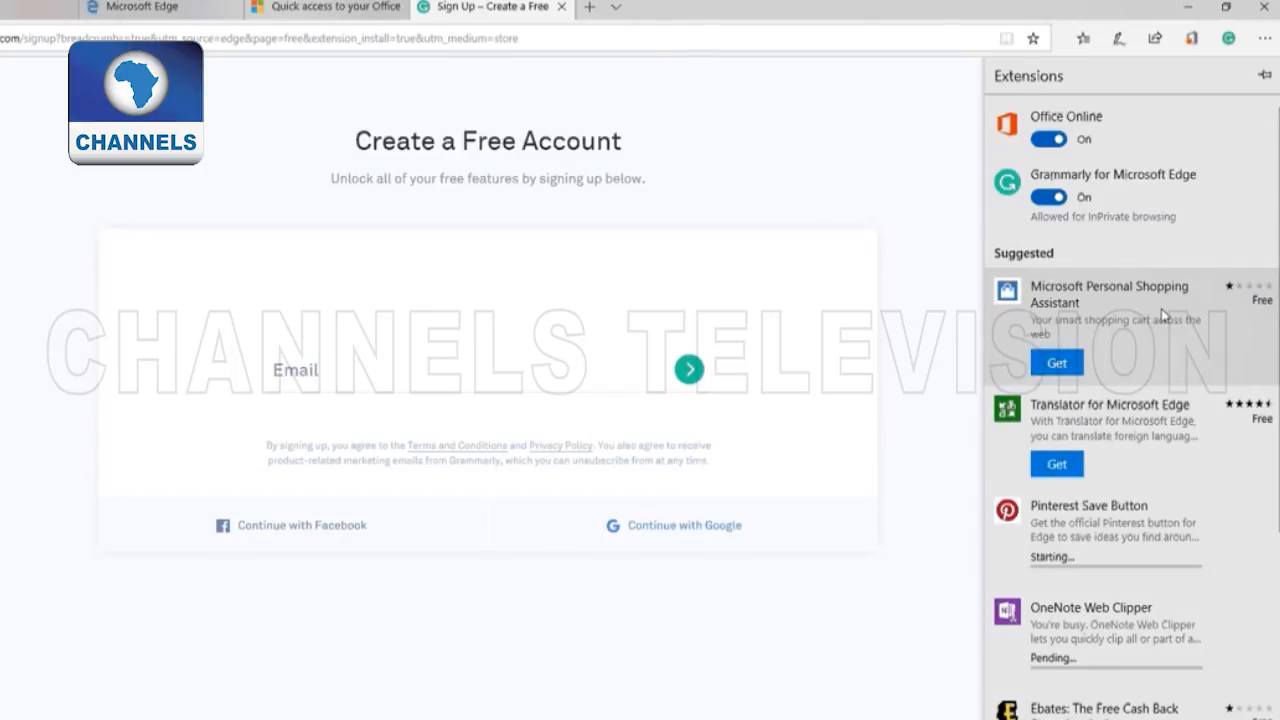
{"action": "mouse_move", "coordinate": [1219, 401]}
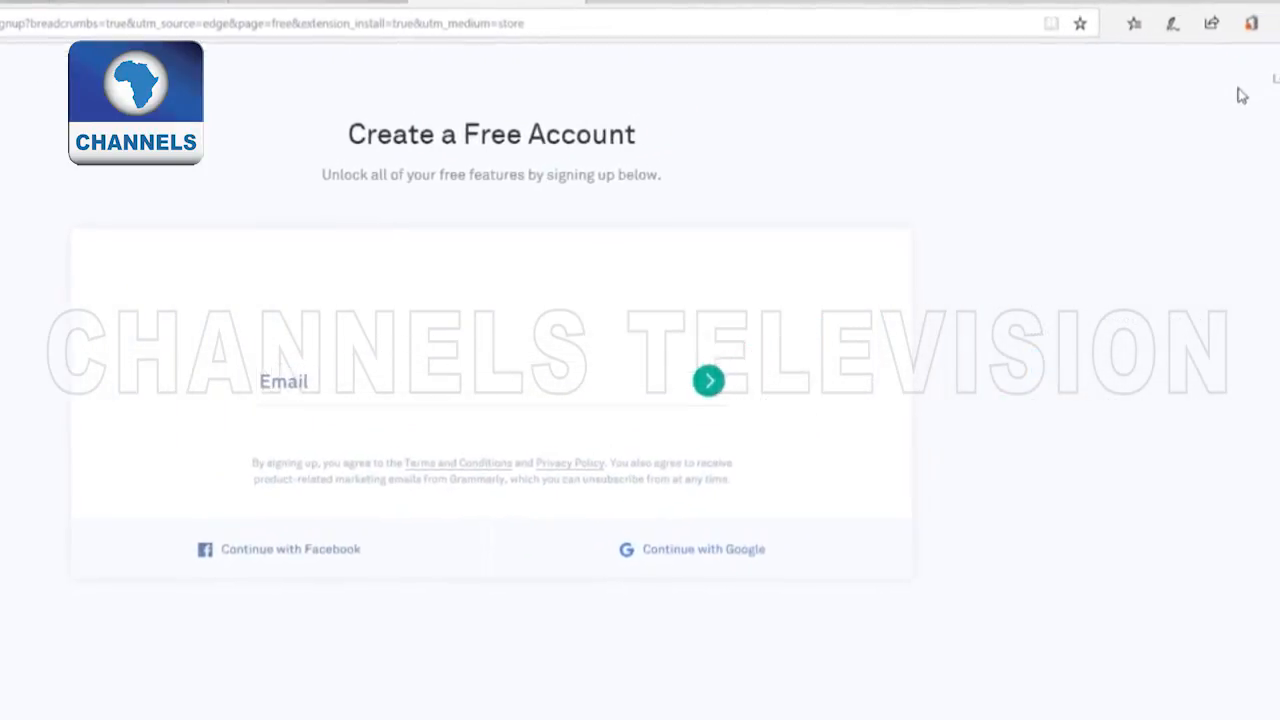
Review the Office Online extension's management settings in Edge.
{"action": "left_click", "coordinate": [1155, 27]}
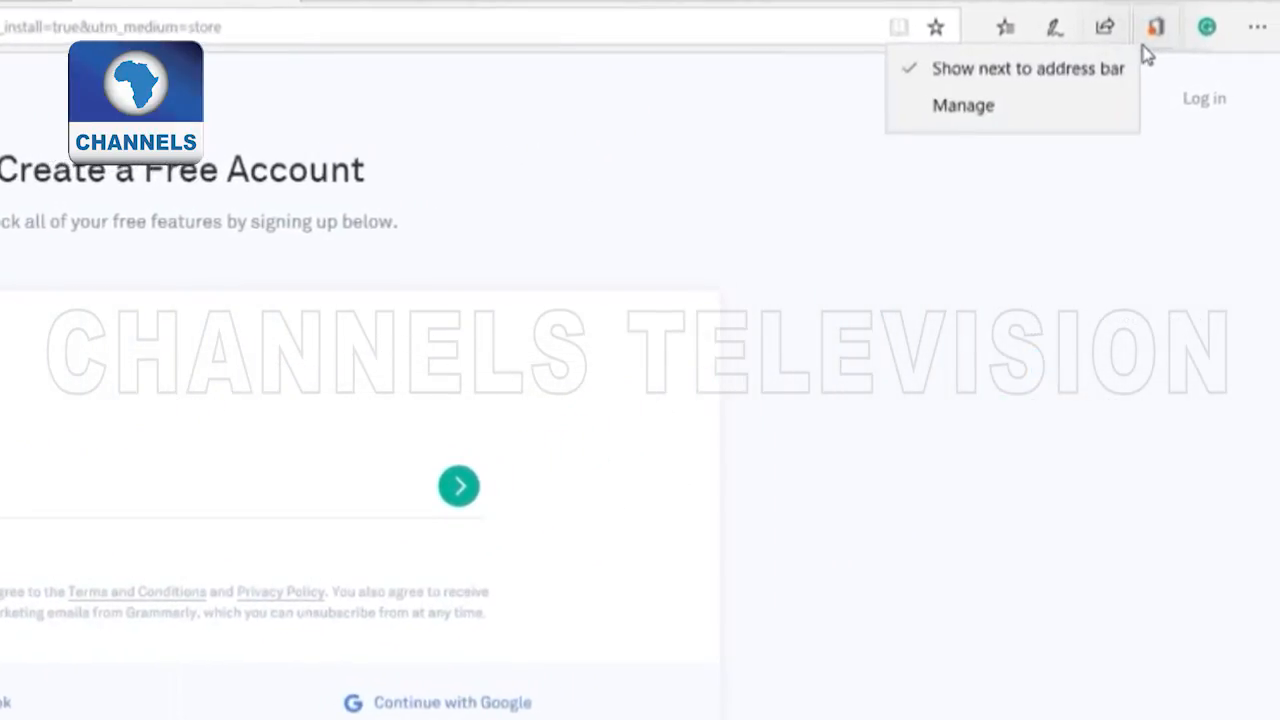
{"action": "left_click", "coordinate": [962, 105]}
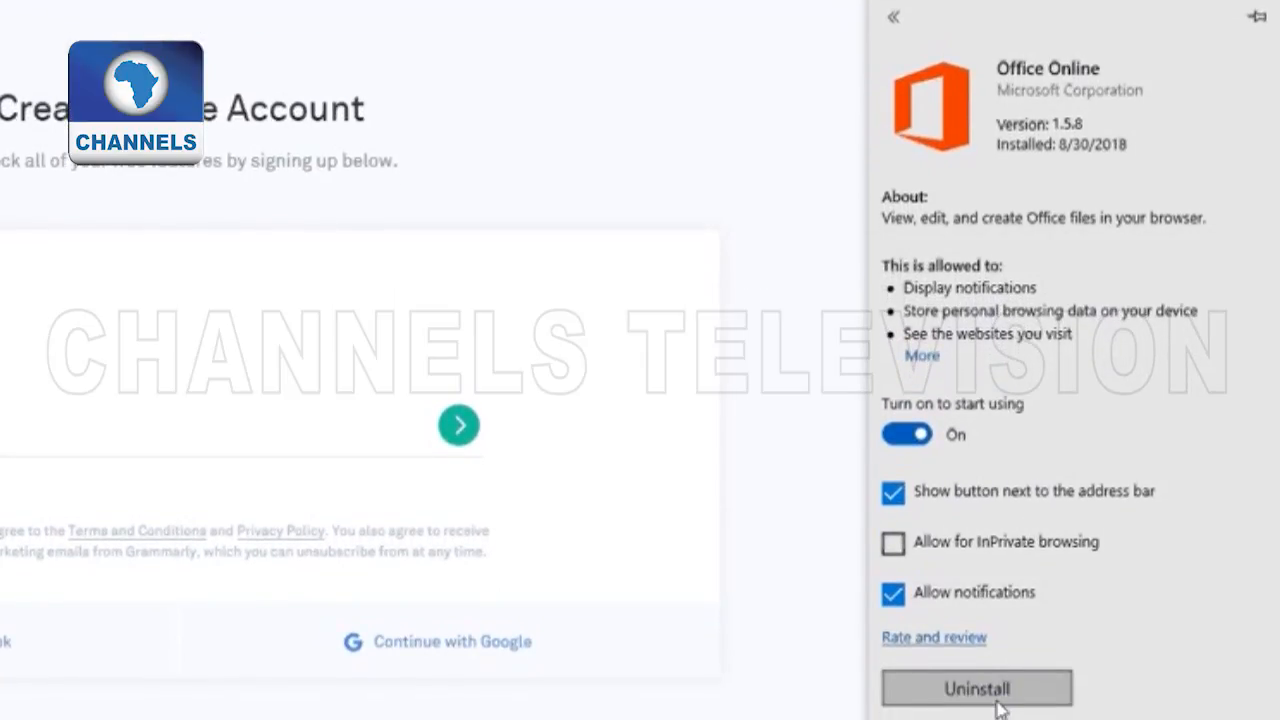
{"action": "left_click", "coordinate": [906, 434]}
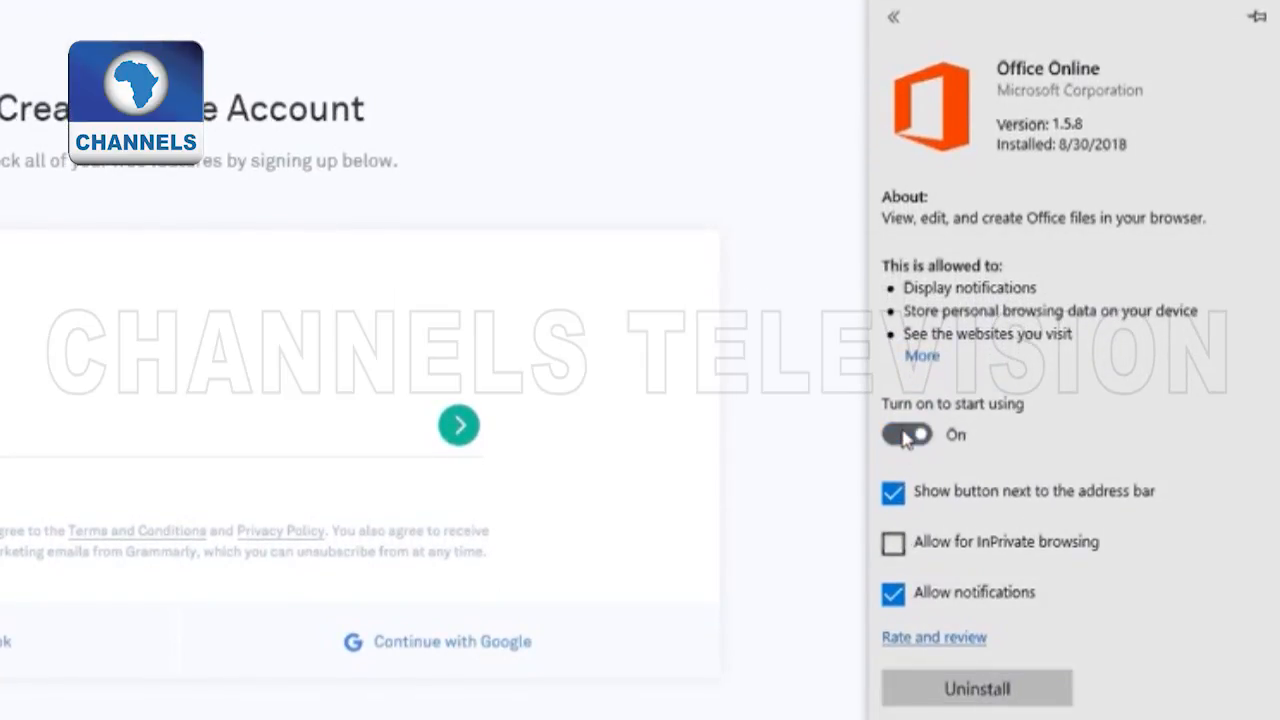
{"action": "left_click", "coordinate": [905, 434]}
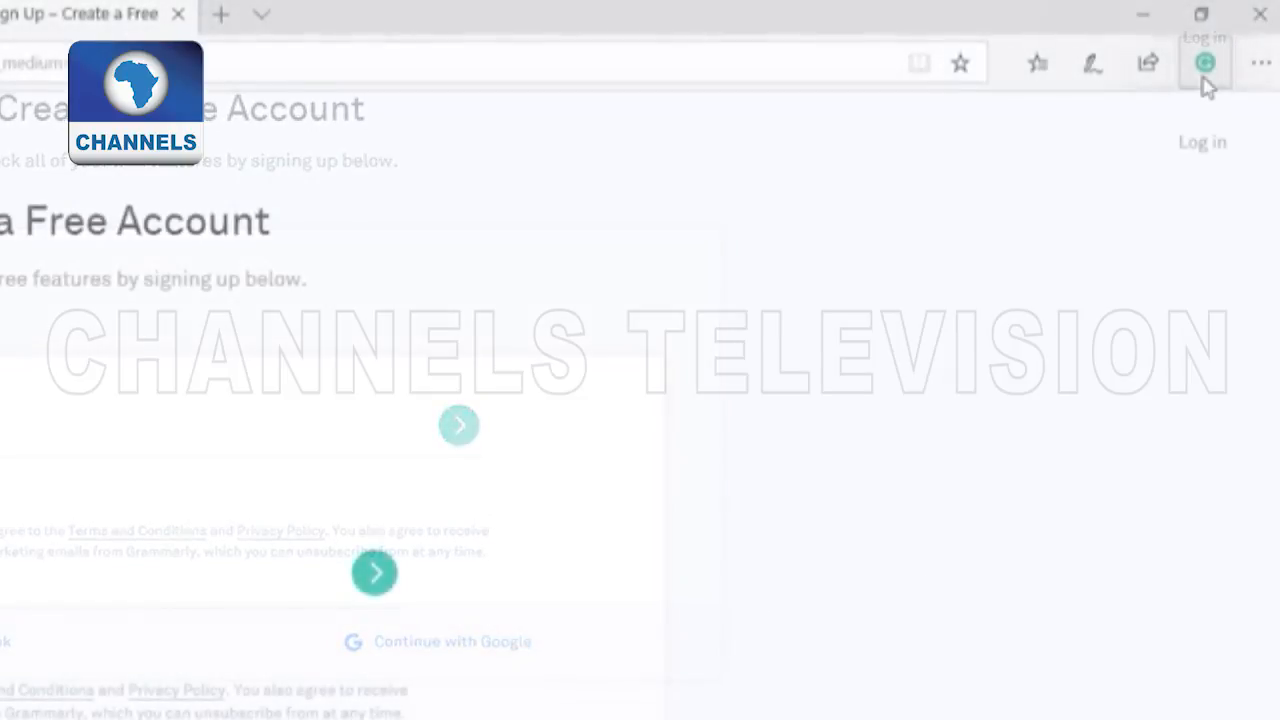
Bring up Grammarly for Microsoft Edge's management details and permissions.
{"action": "left_click", "coordinate": [1204, 62]}
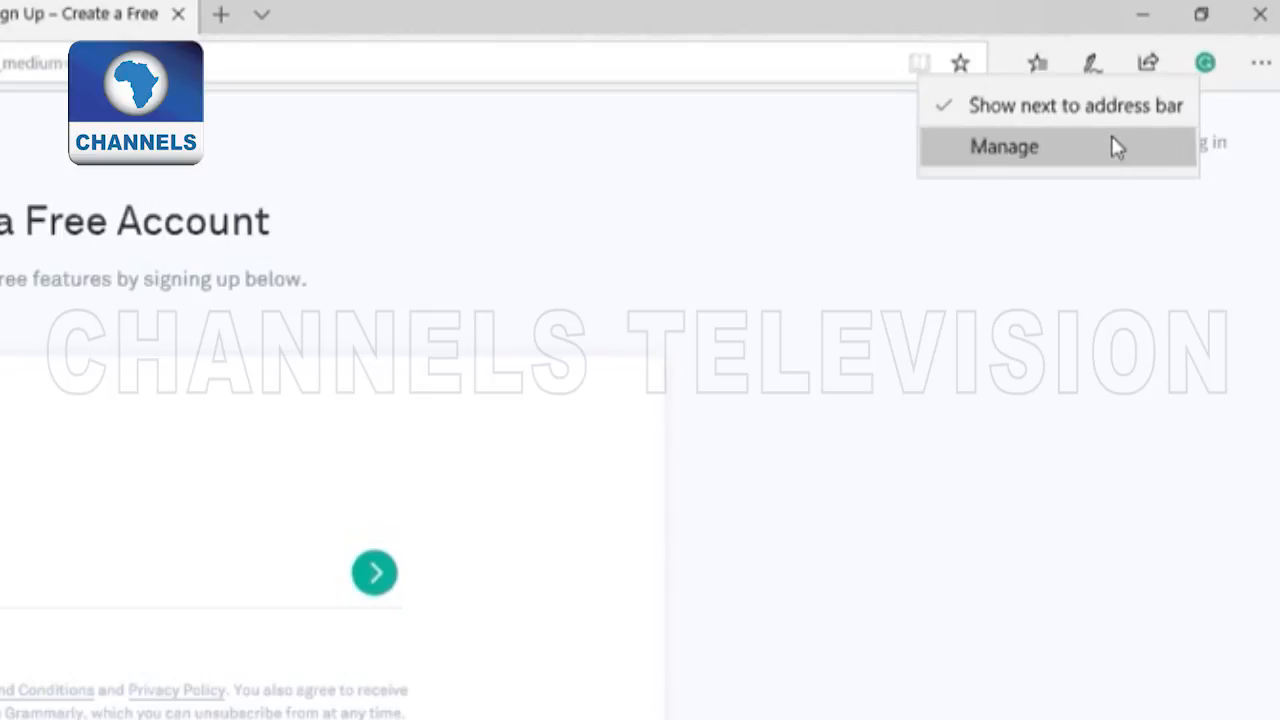
{"action": "left_click", "coordinate": [1003, 146]}
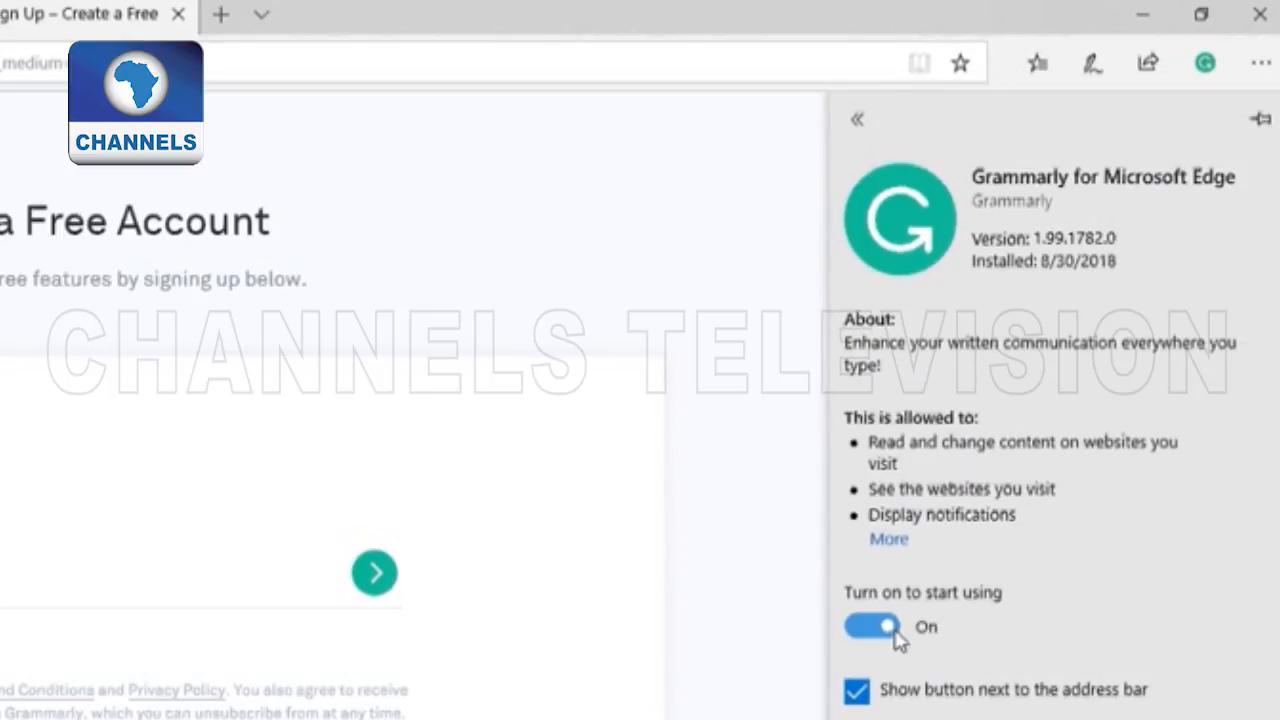
{"action": "left_click", "coordinate": [871, 626]}
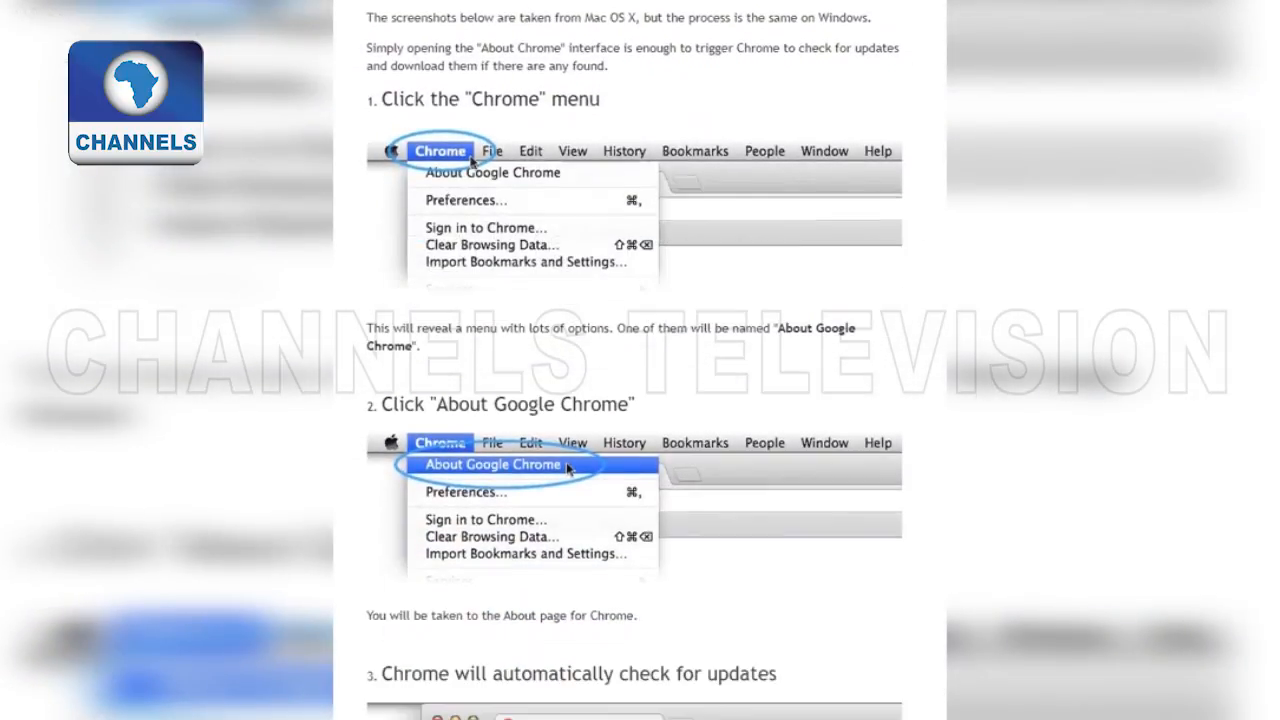
Read the Chrome update article through steps 1 to 5, ending at relaunching Chrome.
{"action": "scroll", "scroll_direction": "down", "scroll_amount": 3}
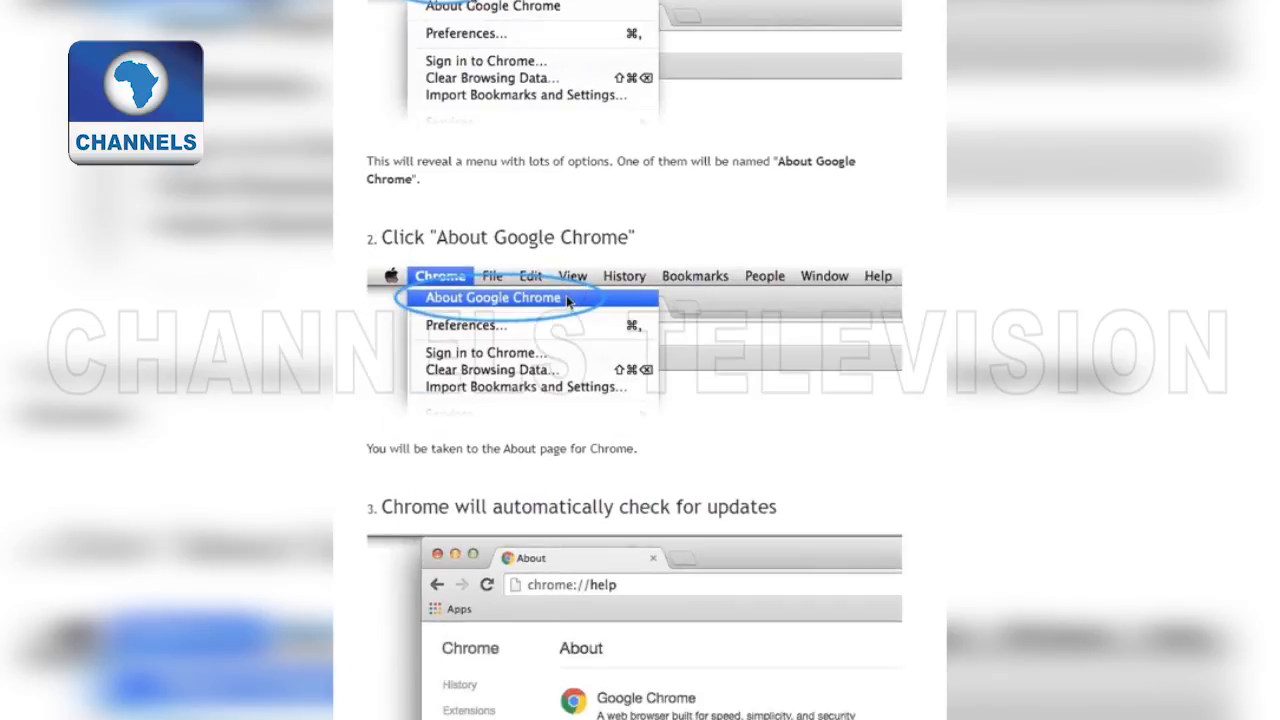
{"action": "scroll", "scroll_direction": "down", "scroll_amount": 3}
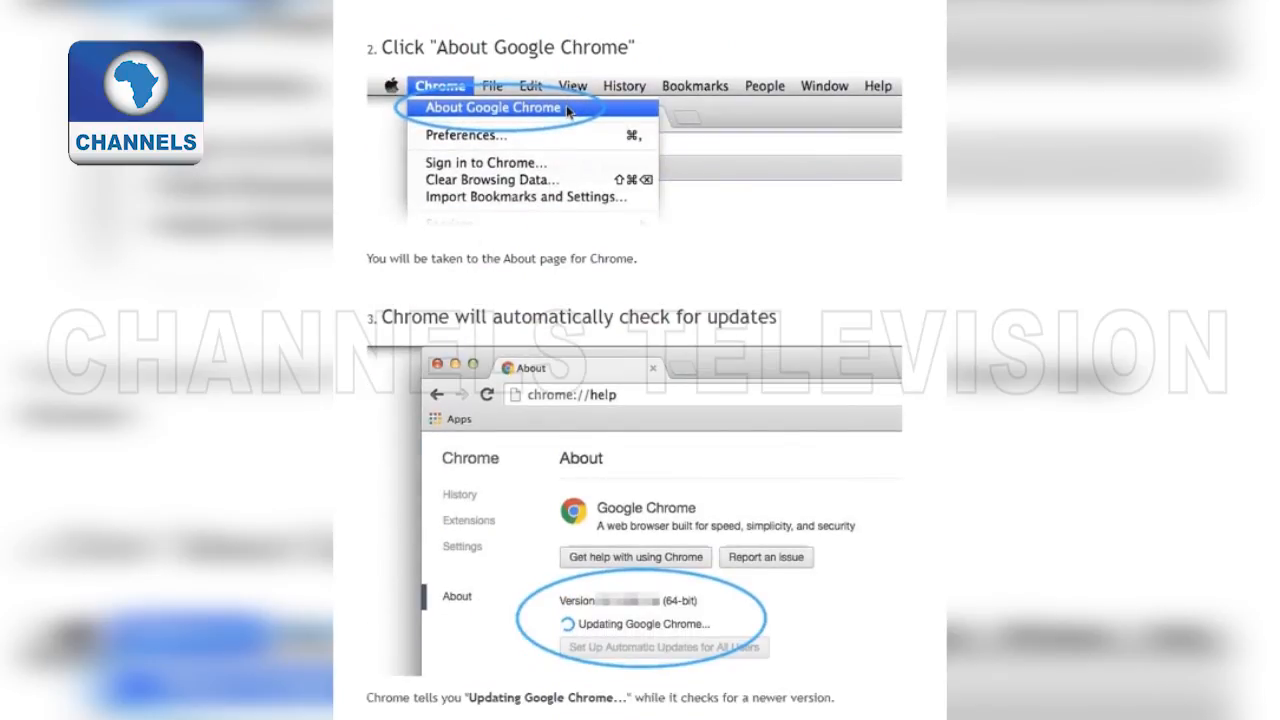
{"action": "scroll", "scroll_direction": "down", "scroll_amount": 3}
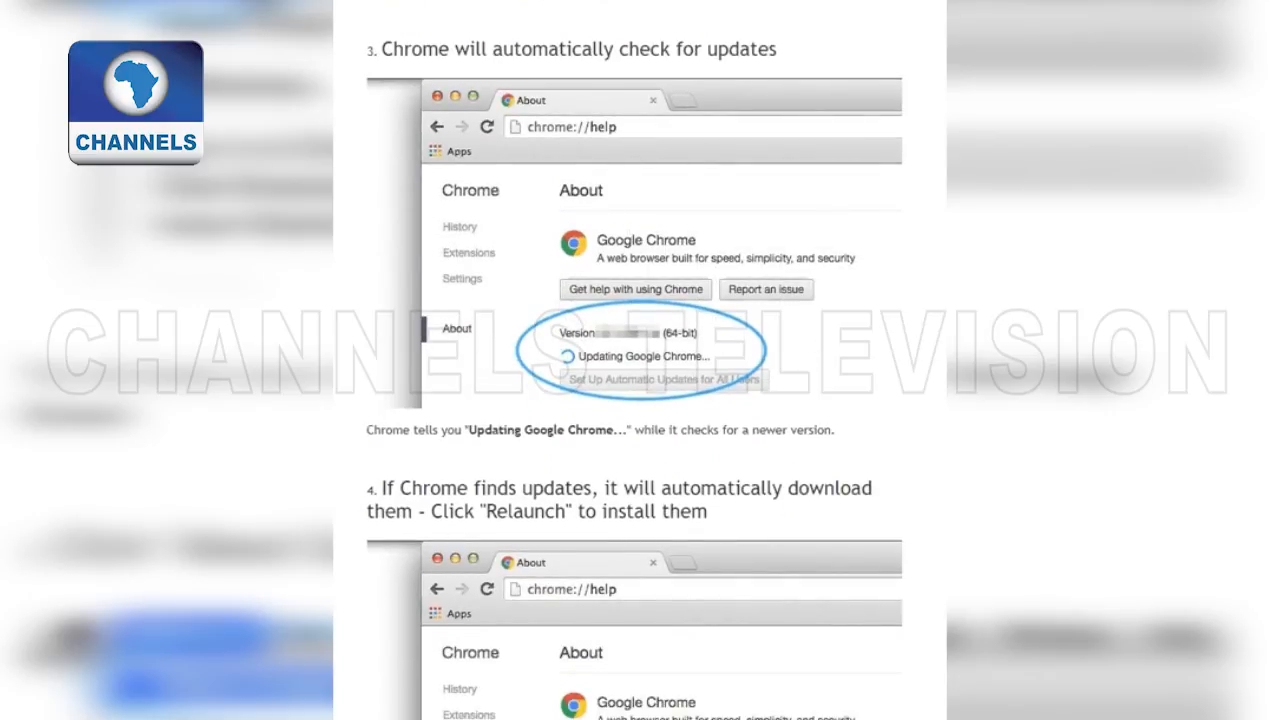
{"action": "scroll", "scroll_direction": "down", "scroll_amount": 3}
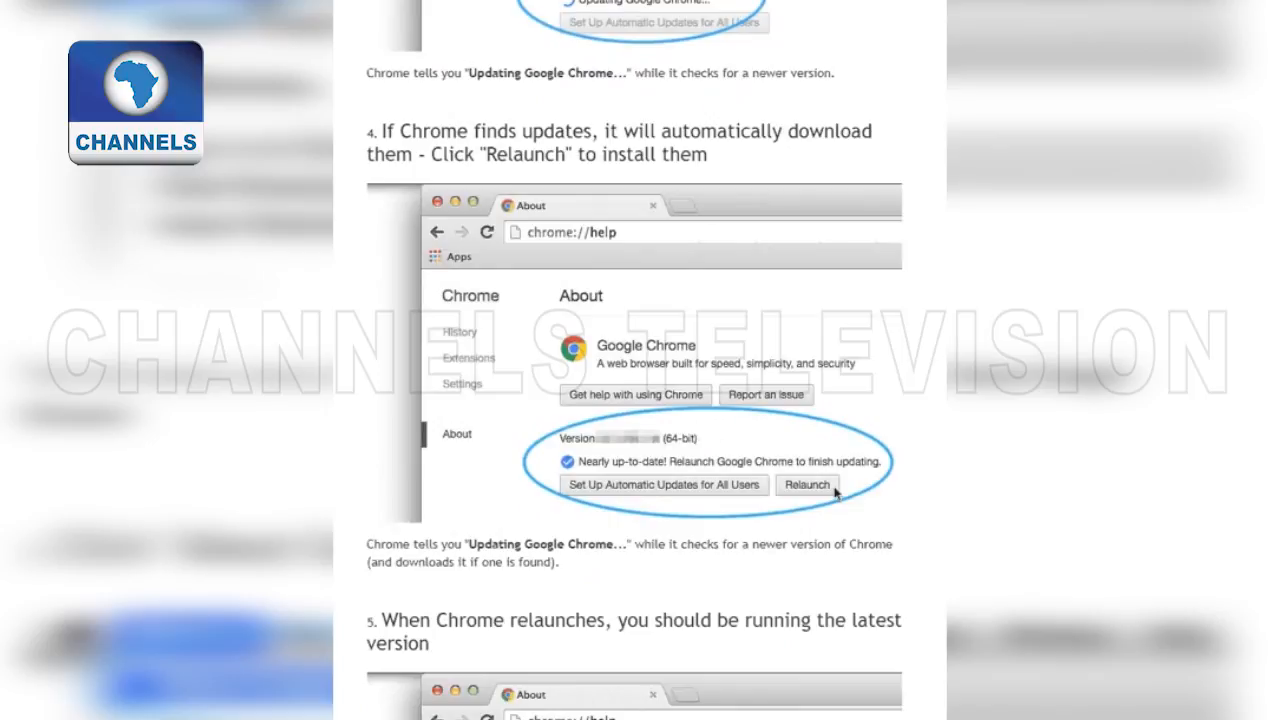
{"action": "scroll", "scroll_direction": "down", "scroll_amount": 3}
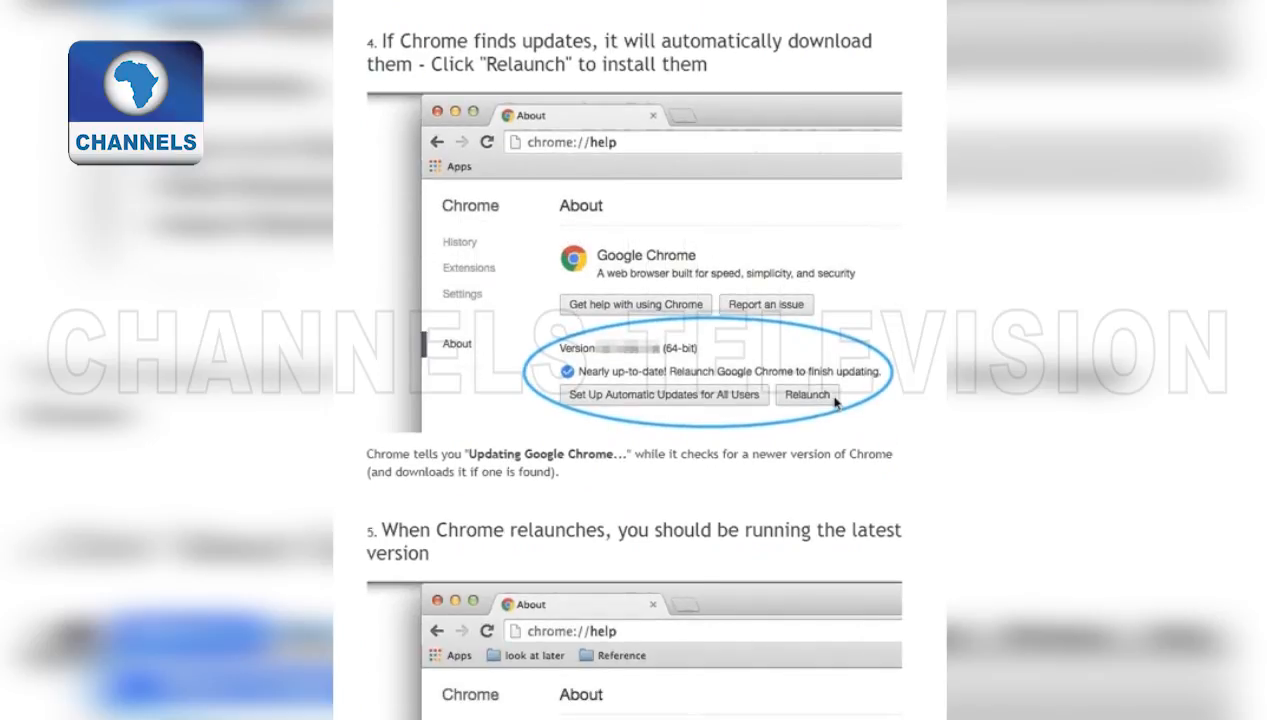
{"action": "scroll", "scroll_direction": "down", "scroll_amount": 3}
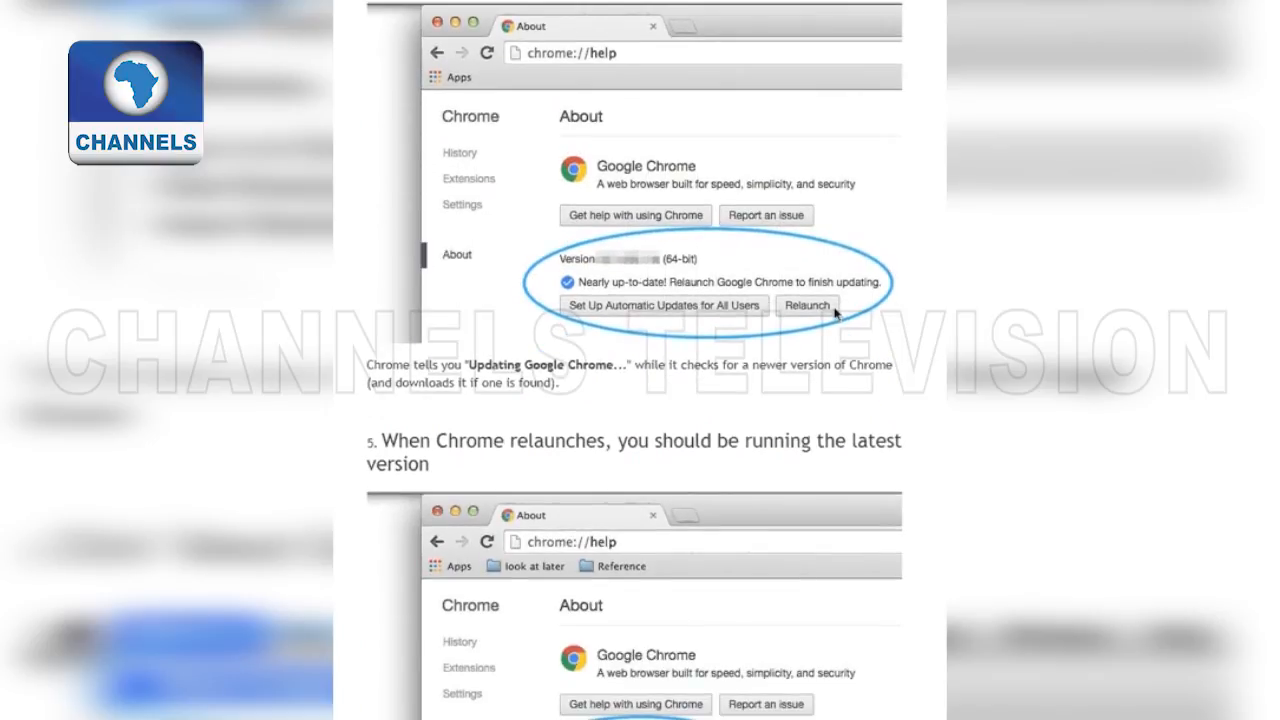
{"action": "scroll", "scroll_direction": "down", "scroll_amount": 3}
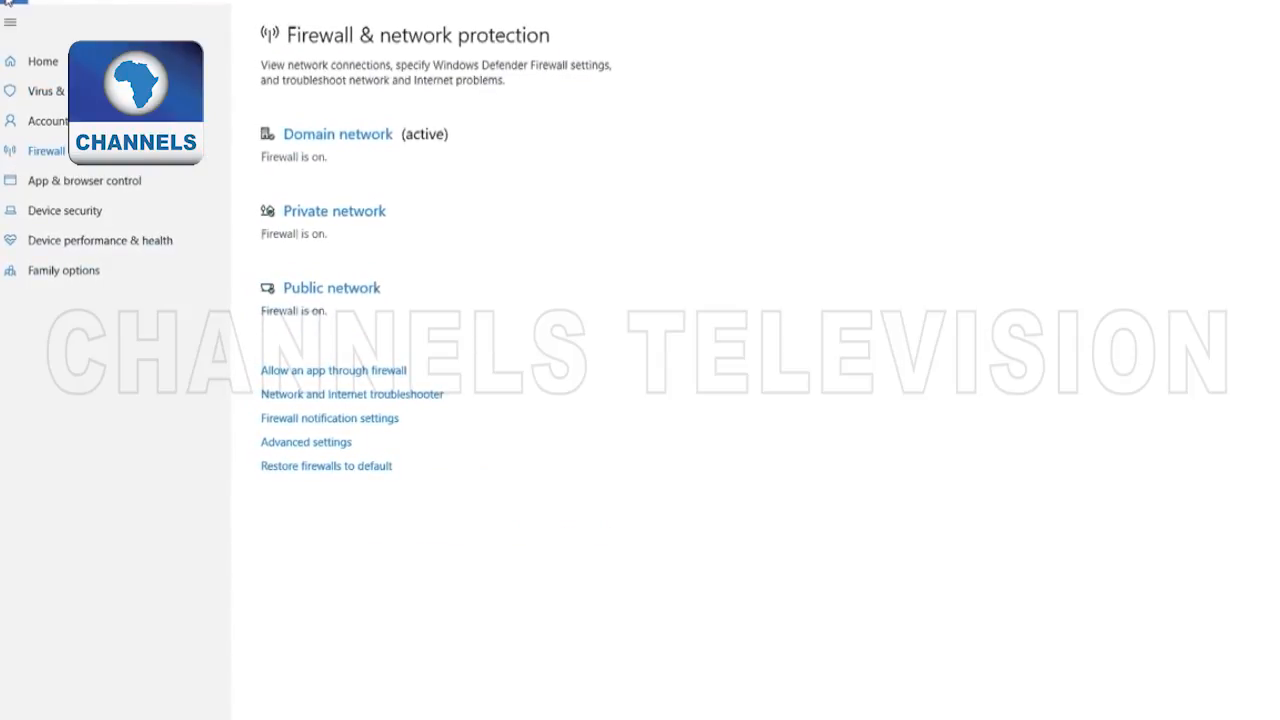
View the Virus & threat protection page, then return to Security at a glance.
{"action": "left_click", "coordinate": [45, 90]}
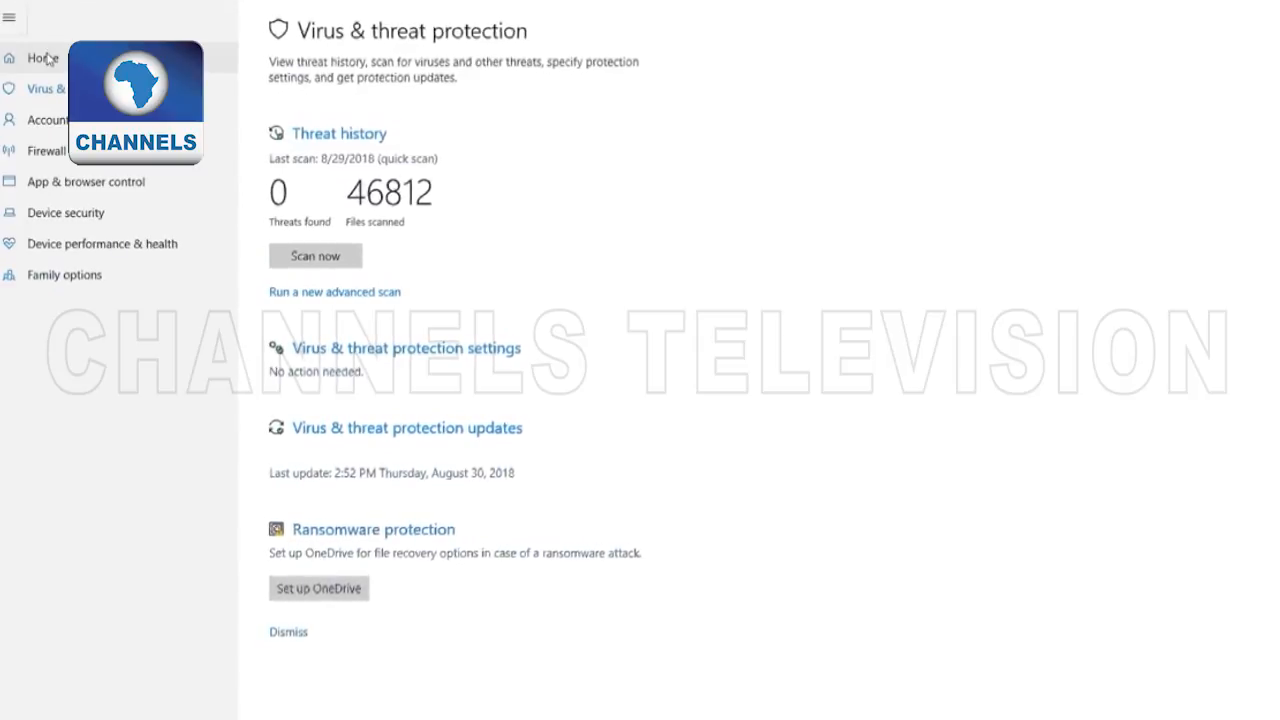
{"action": "left_click", "coordinate": [43, 57]}
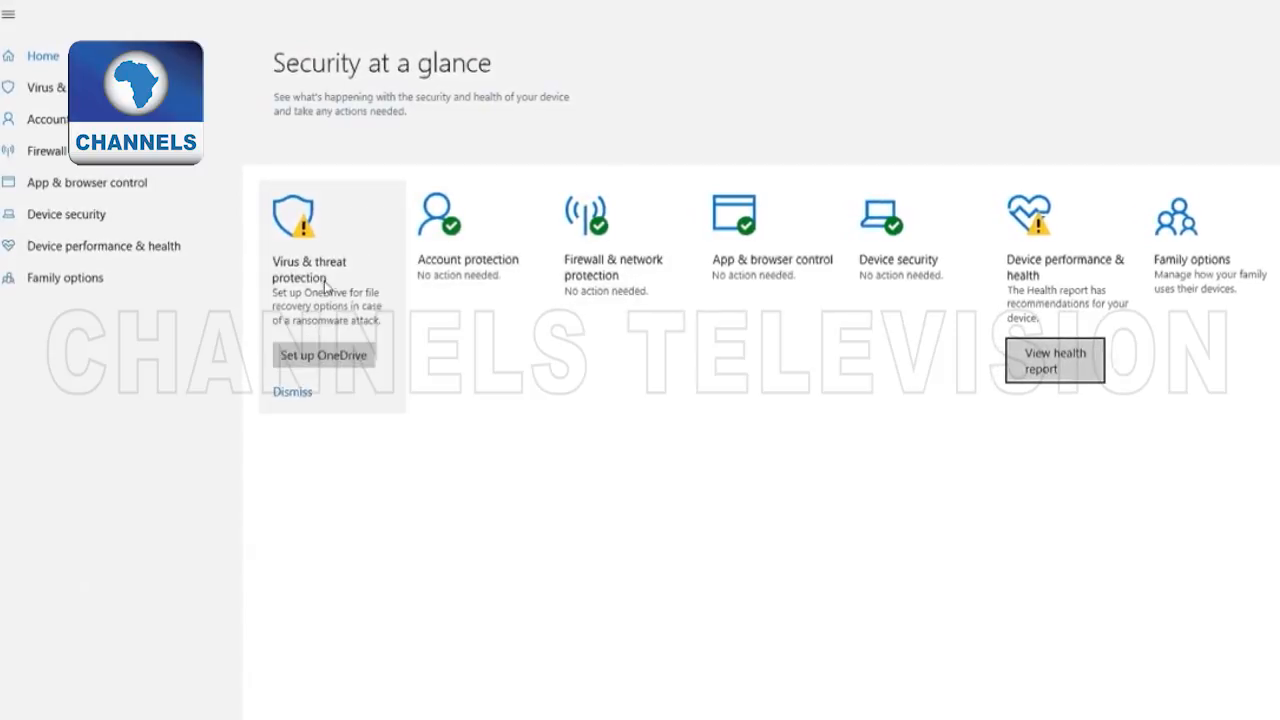
{"action": "mouse_move", "coordinate": [780, 280]}
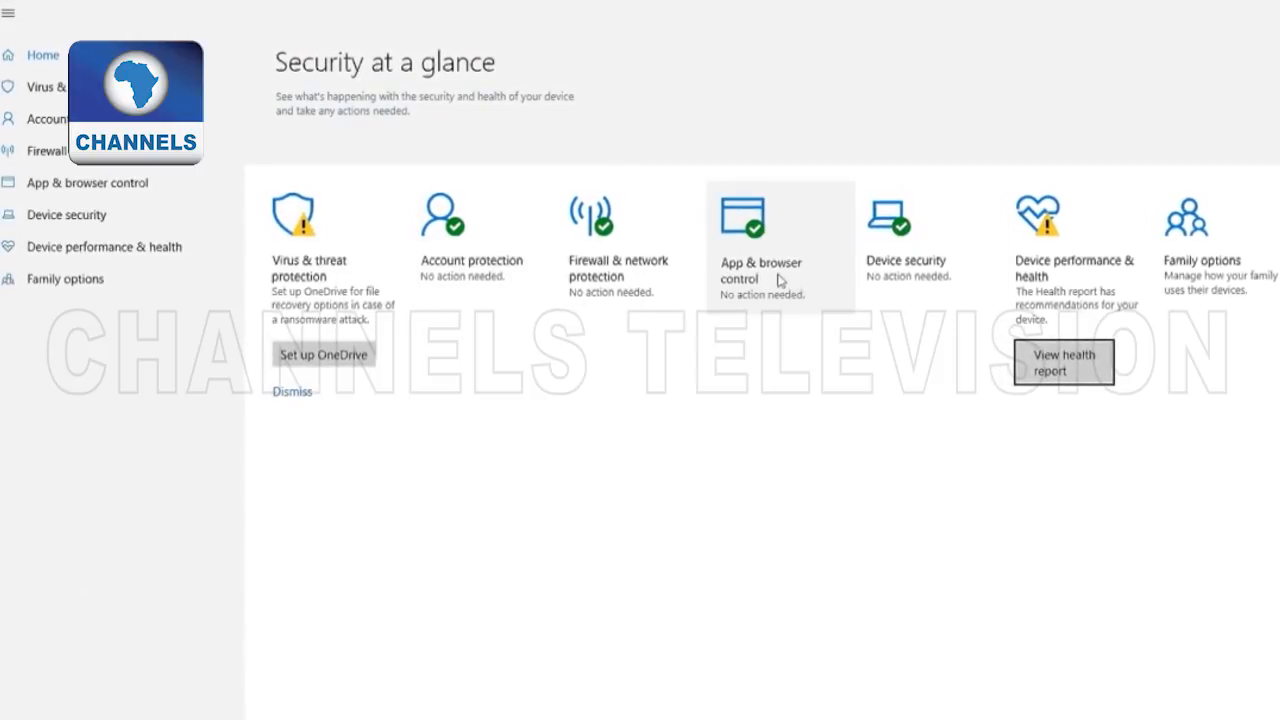